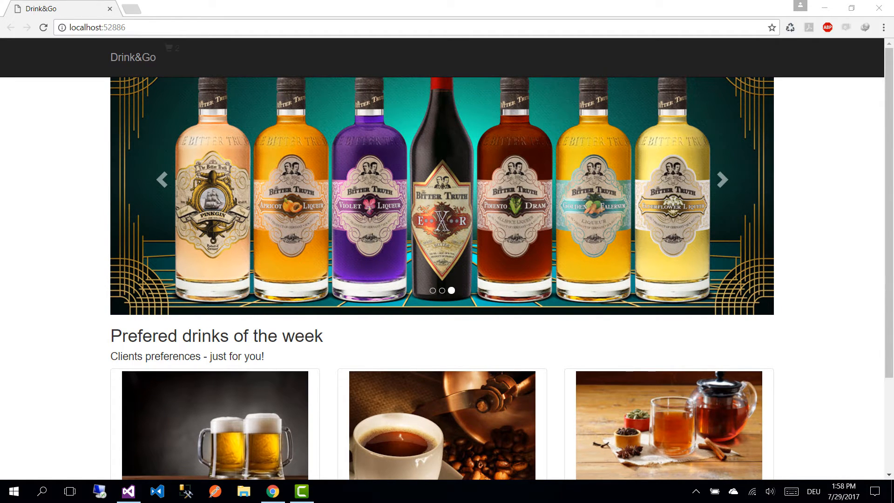
pyautogui.moveTo(34, 170)
pyautogui.write('/Drink/List/')
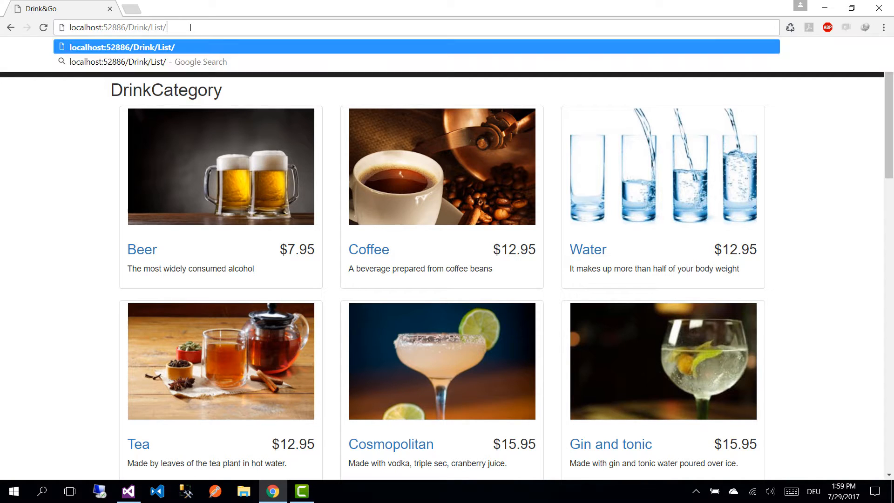
# Step: Check the unfiltered drink list at localhost:52886/Drink/List/ and type 'alcohol'
pyautogui.write('alcohol')
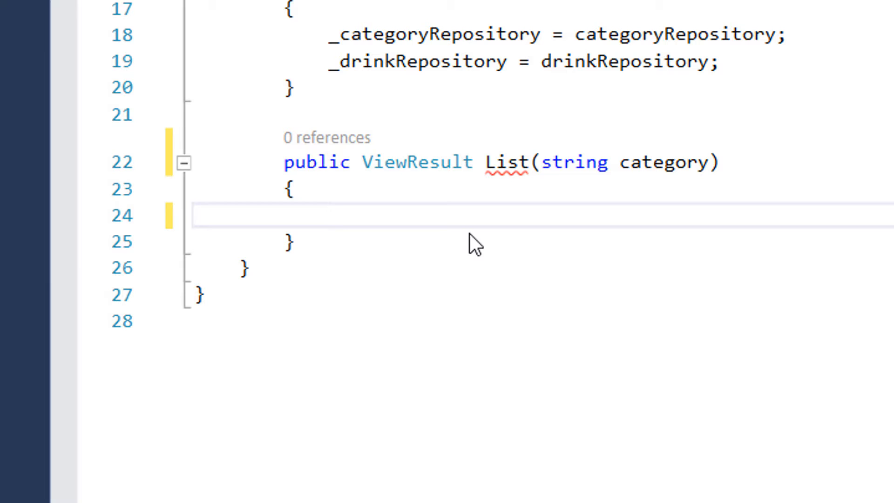
# Step: Declare string _category = category, IEnumerable<Drink> drinks, and currentCategory = string.Empty
pyautogui.write('string _category = category;')
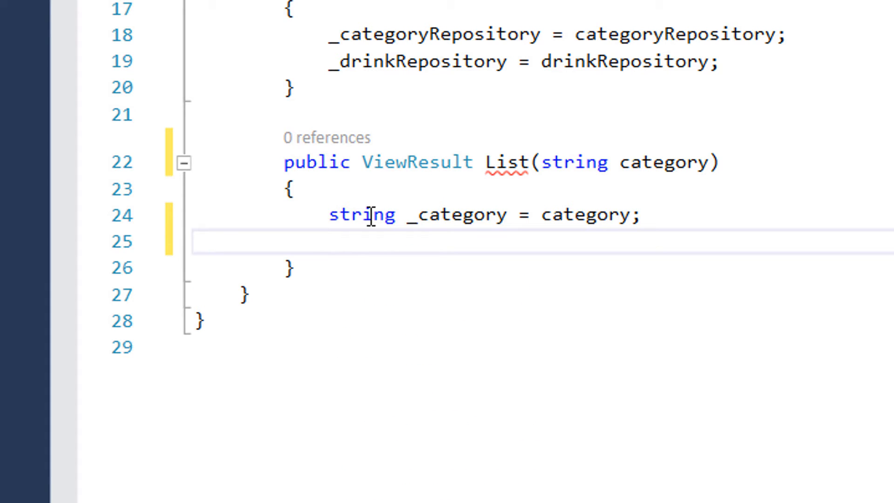
pyautogui.write('IN')
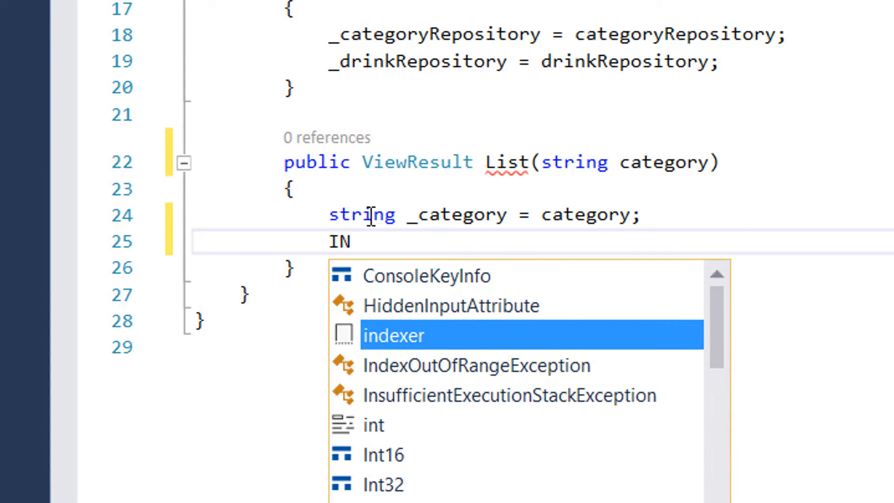
pyautogui.write('Enumerable<Drink> drinks;')
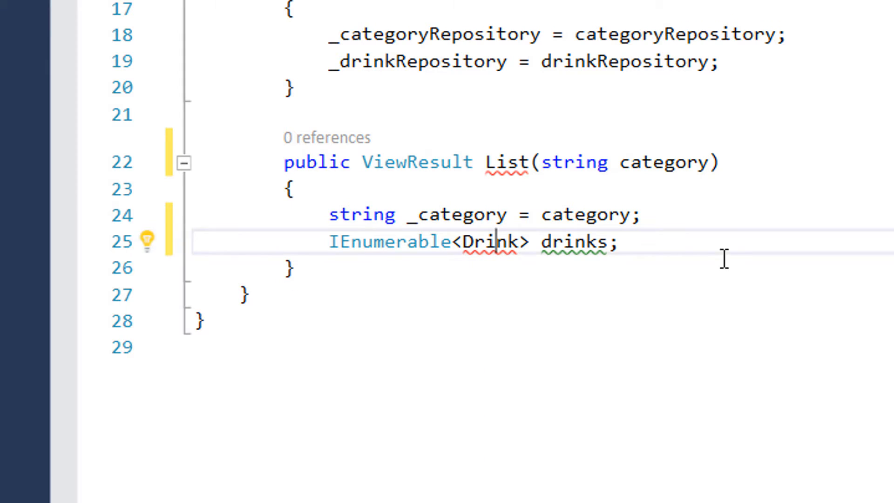
pyautogui.press('Enter')
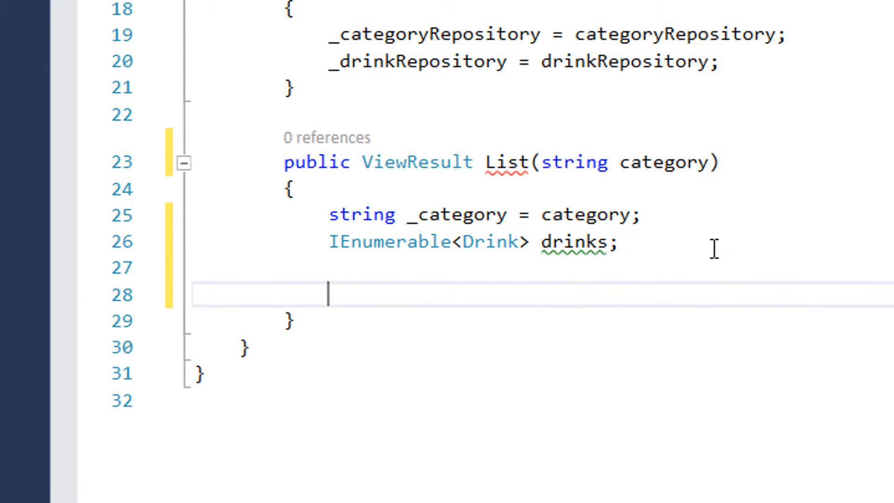
pyautogui.write('string')
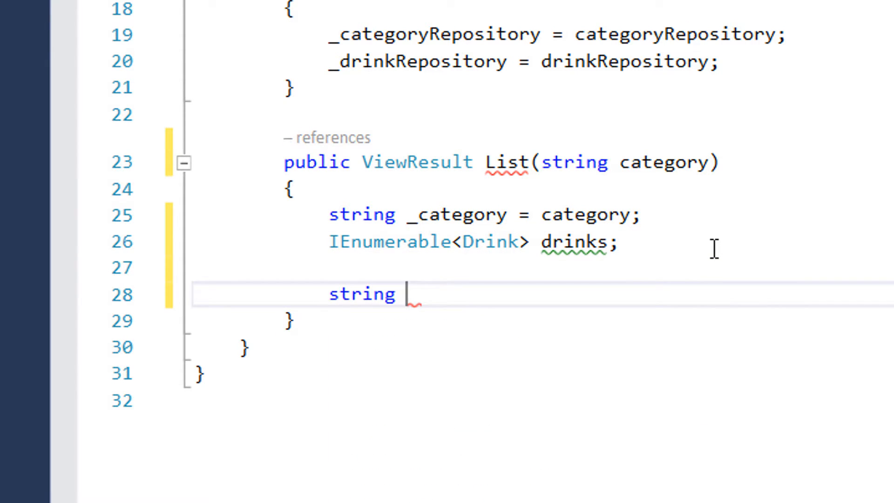
pyautogui.write('current')
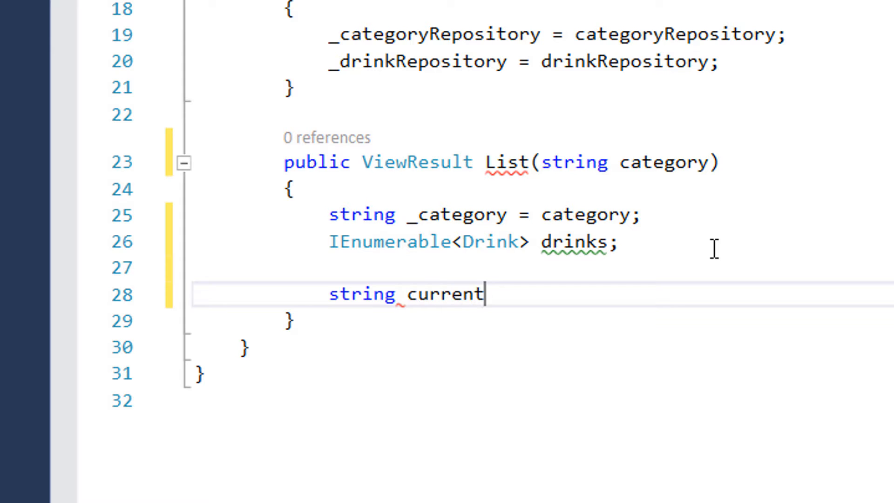
pyautogui.write('Category =')
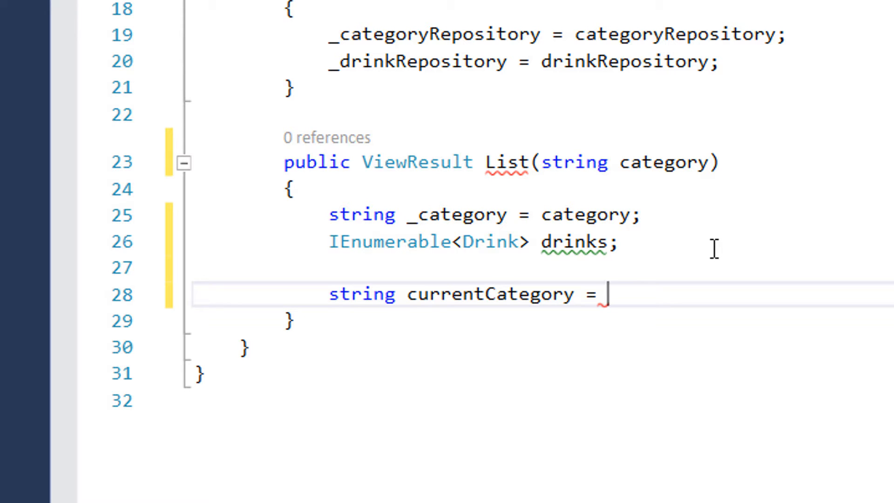
pyautogui.write('string.Empty;')
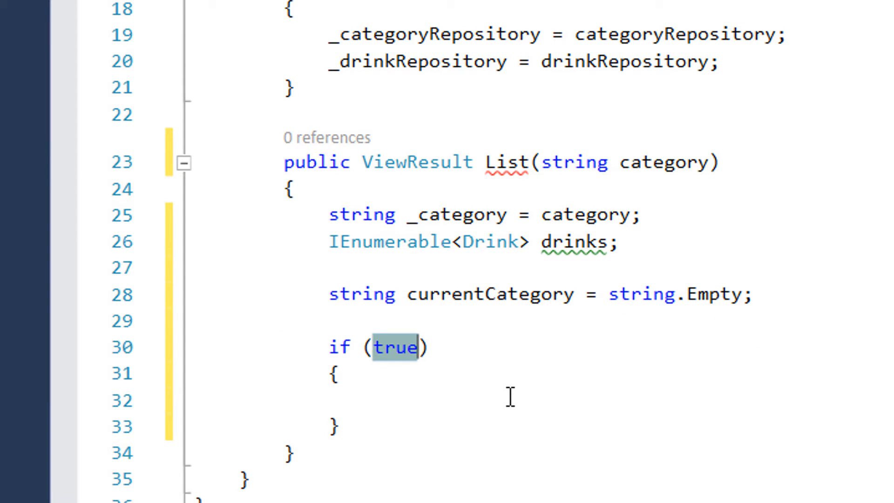
# Step: Add the string.IsNullOrEmpty(category) check, setting drinks to _drinkRepository.Drinks ordered by DrinkId
pyautogui.write('string.IsNullOrEmpty')
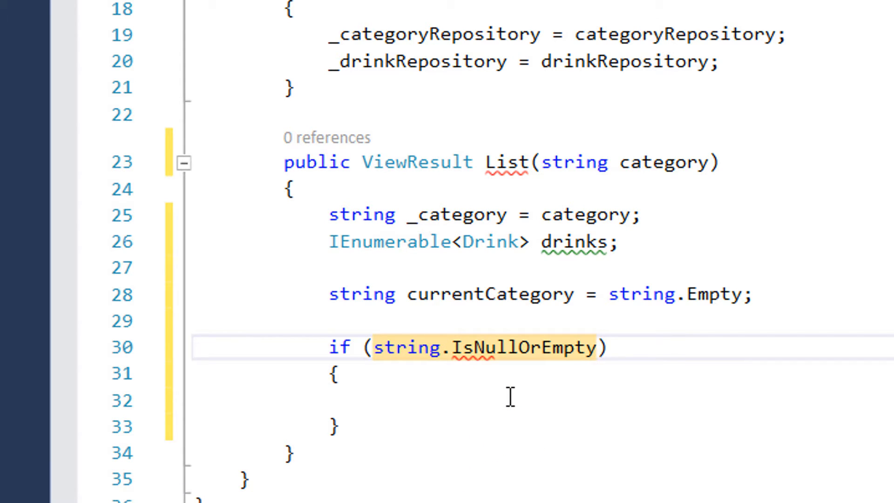
pyautogui.write('(category')
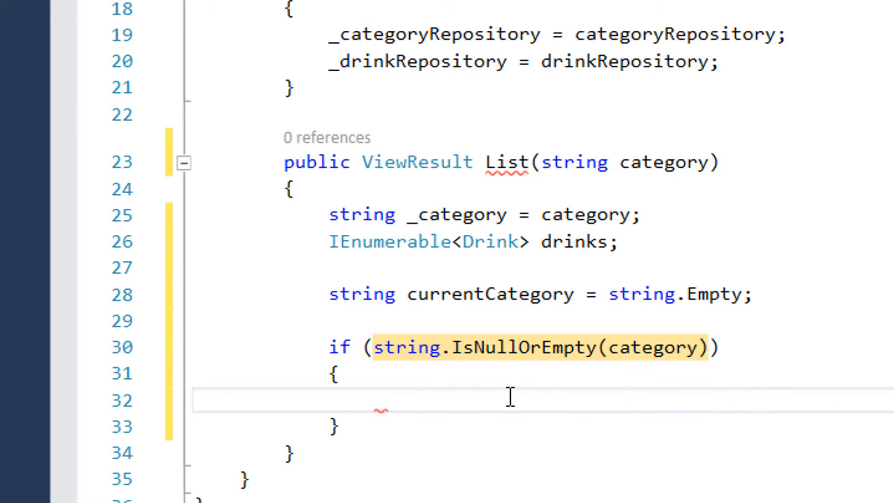
pyautogui.click(373, 399)
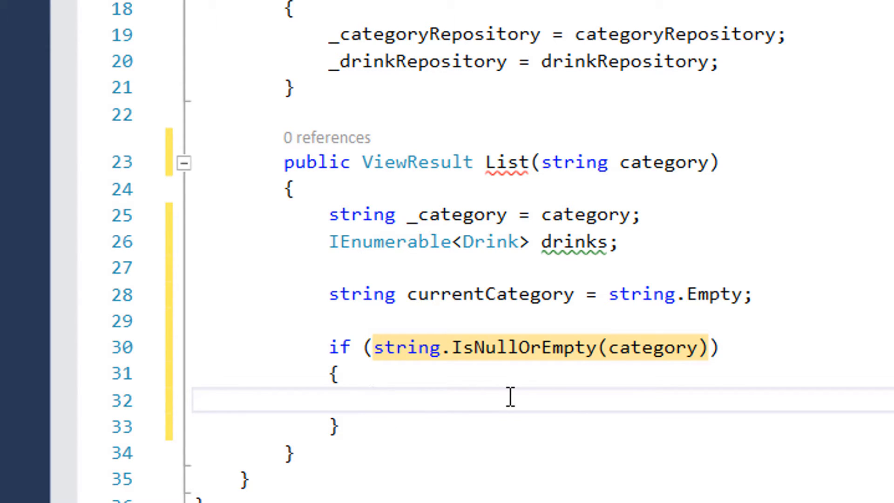
pyautogui.write('drinks =')
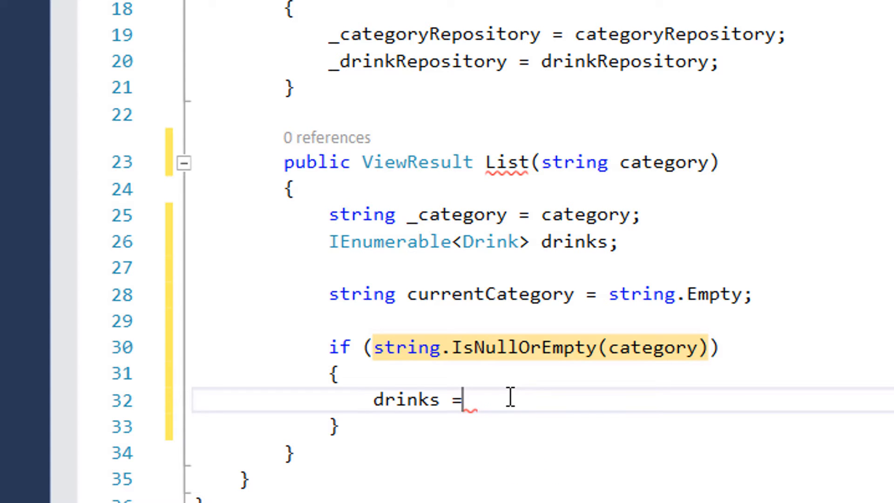
pyautogui.write('_drinkRepository')
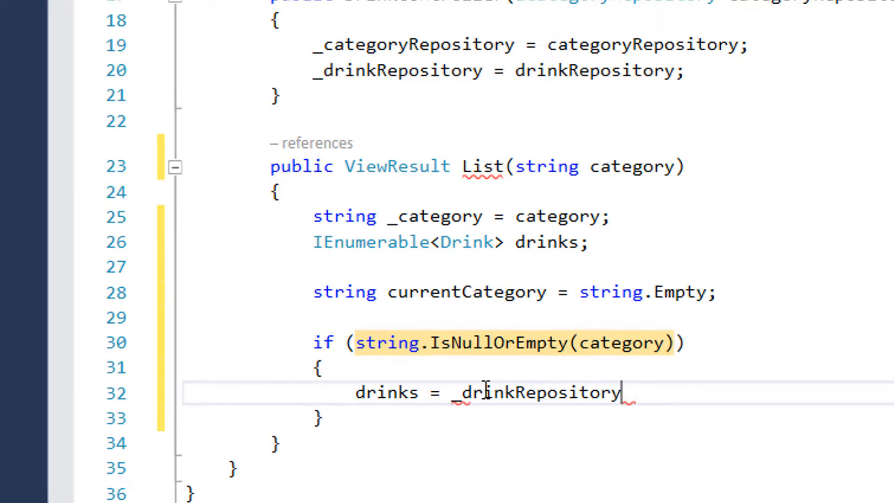
pyautogui.write('.Drinks.')
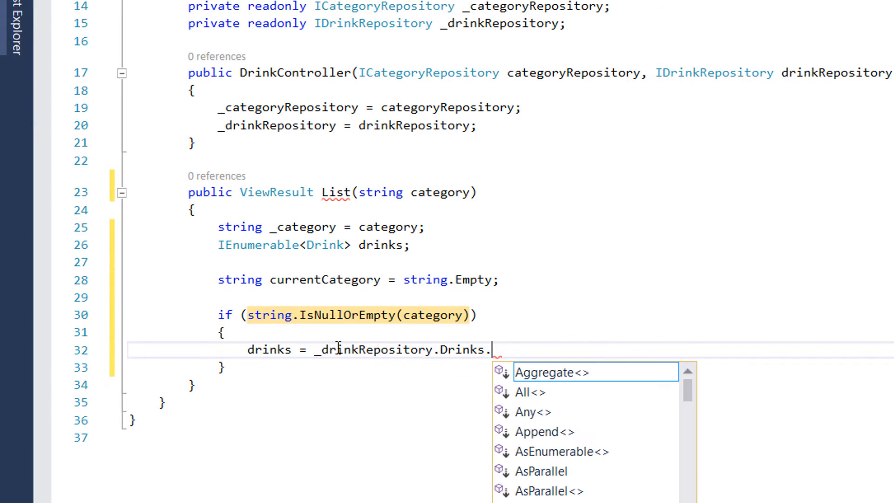
pyautogui.write('OrderBy(')
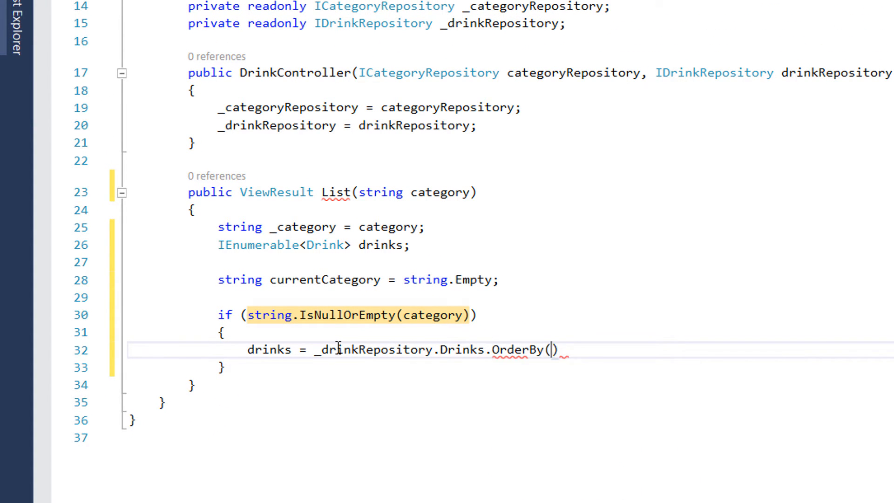
pyautogui.write('n=>n.DrinkId')
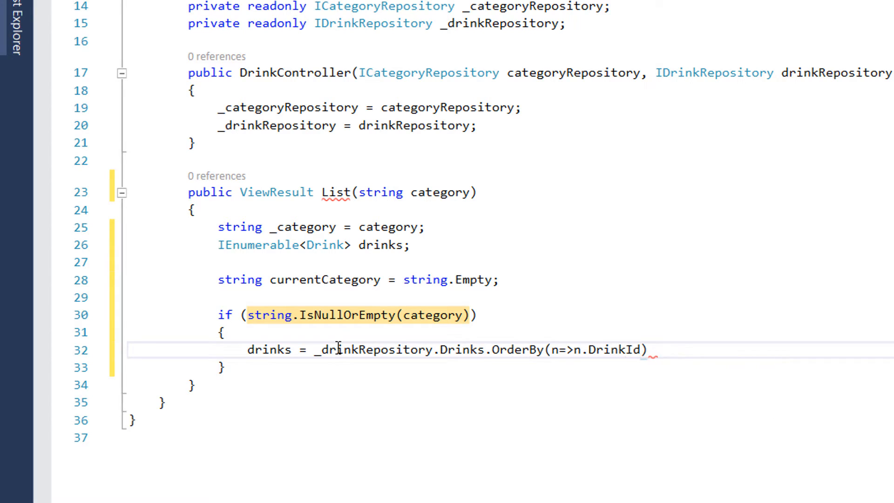
# Step: Set currentCategory to "All drinks" and start the else branch
pyautogui.write('cur')
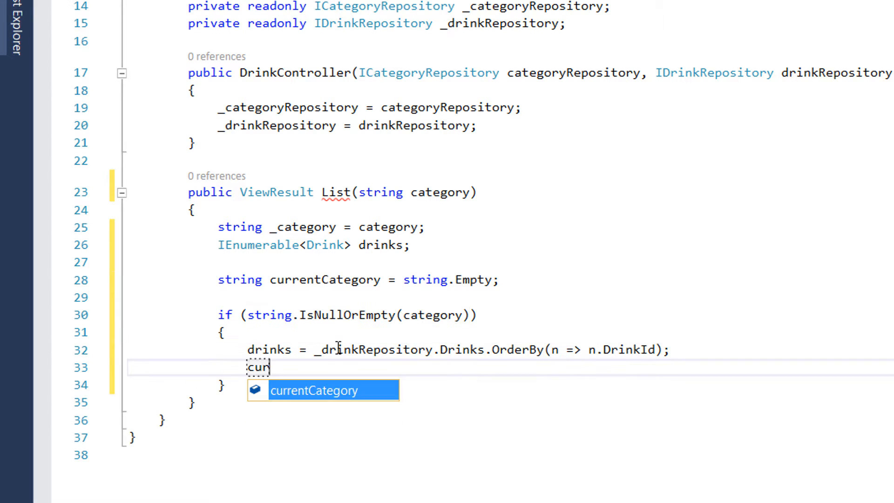
pyautogui.write('currentCategory = ""')
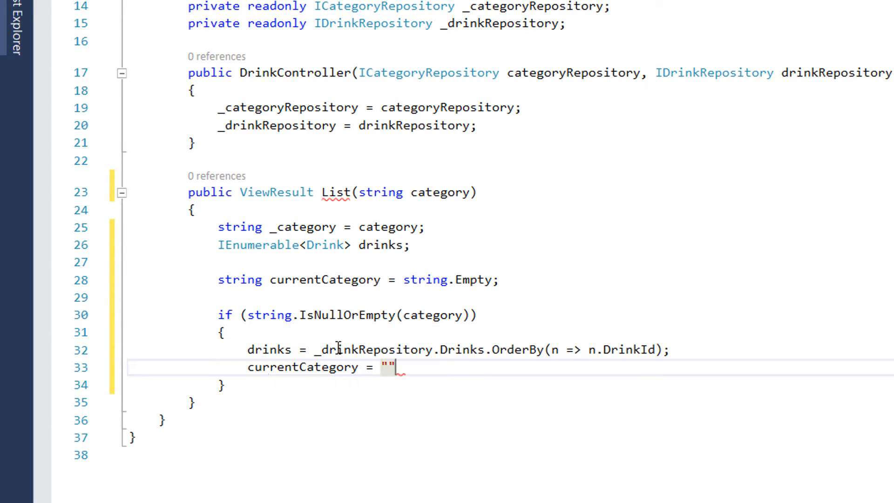
pyautogui.write('All drinks')
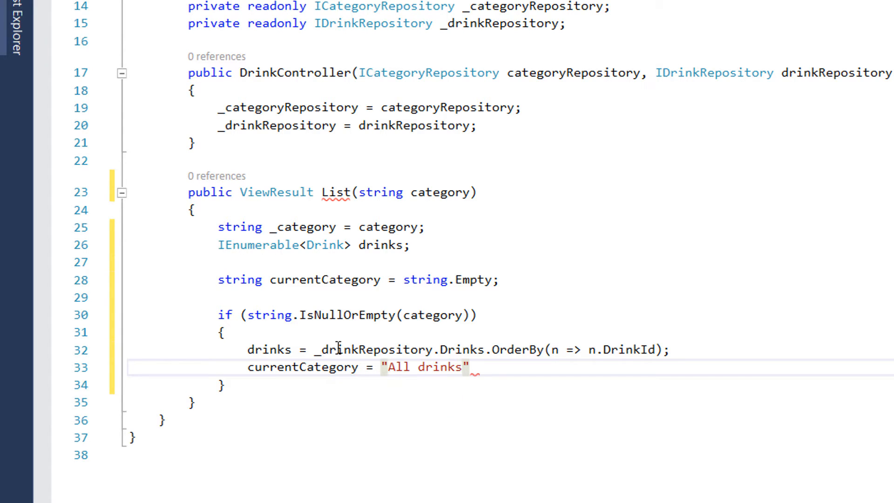
pyautogui.write('else')
pyautogui.write('if')
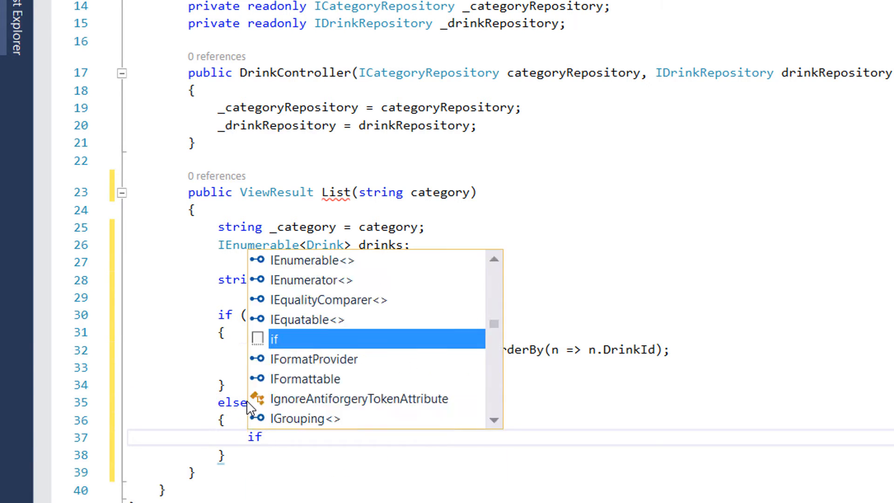
# Step: Compare "Alcoholic" with _category using OrdinalIgnoreCase, filtering to Alcoholic or Non-alcoholic drinks
pyautogui.write('string.eq')
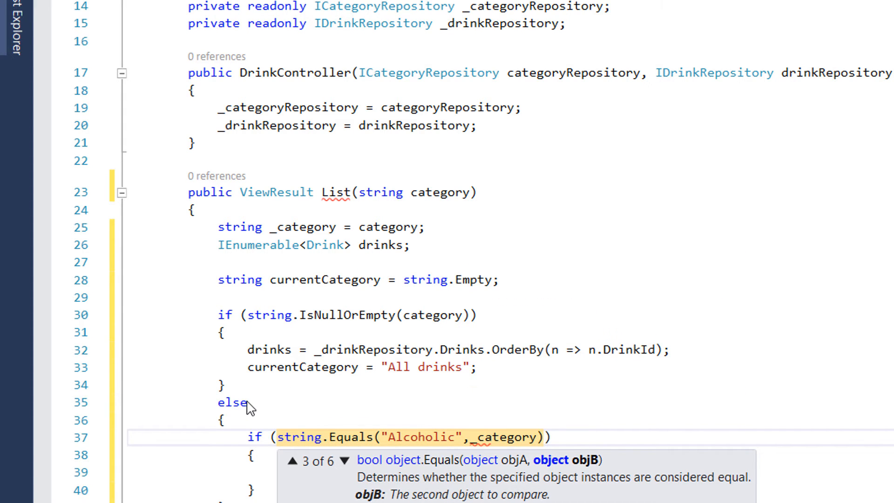
pyautogui.write(',')
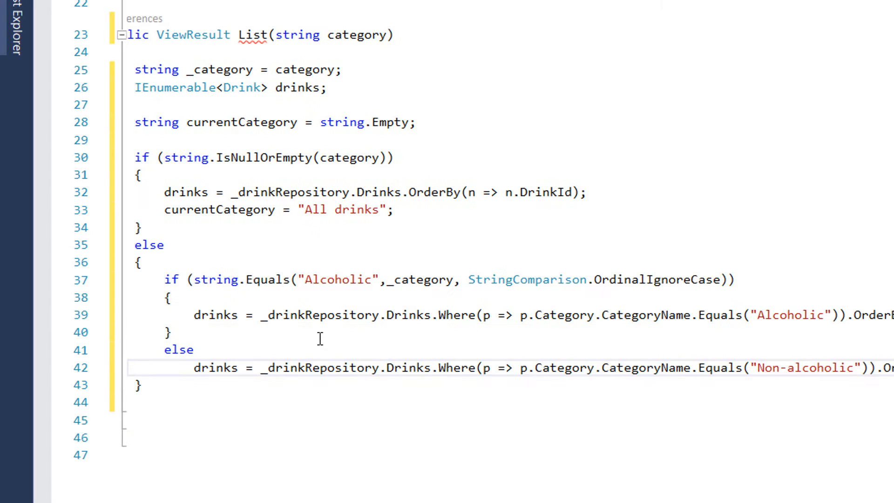
pyautogui.moveTo(352, 386)
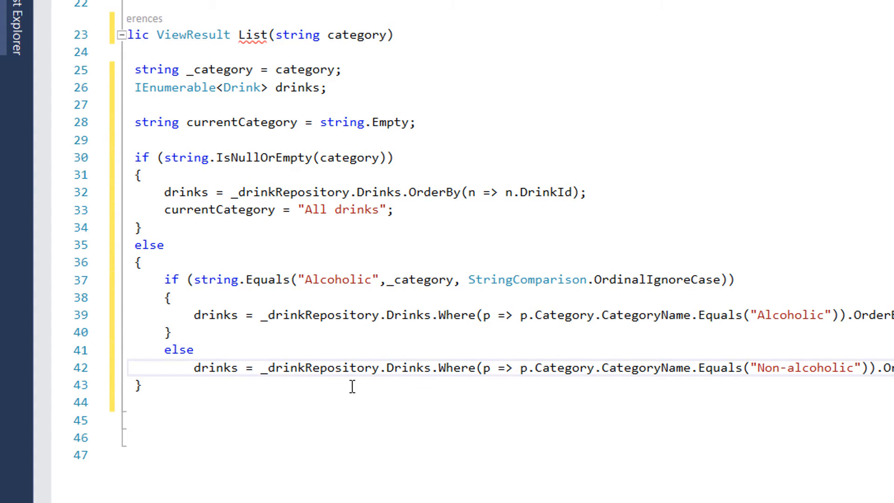
pyautogui.moveTo(661, 396)
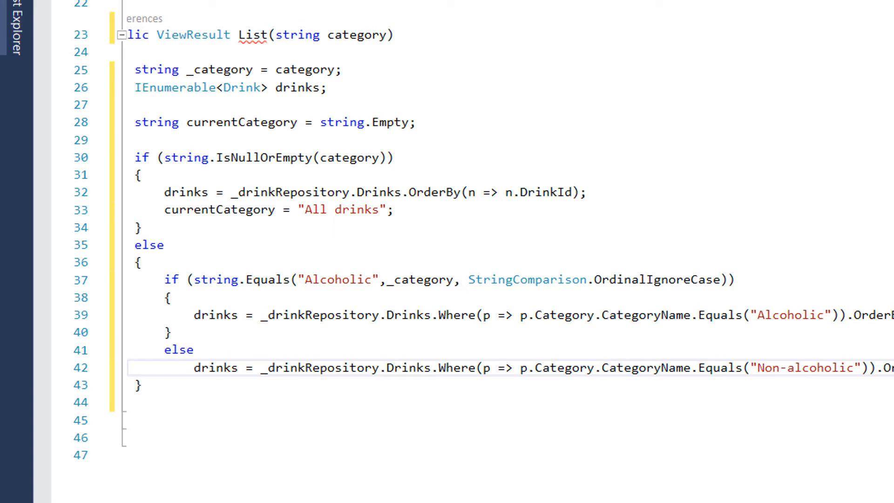
# Step: Create drinkListViewModel with Drinks = drinks and CurrentCategory = currentCategory, then begin the return
pyautogui.write('currentCategory =')
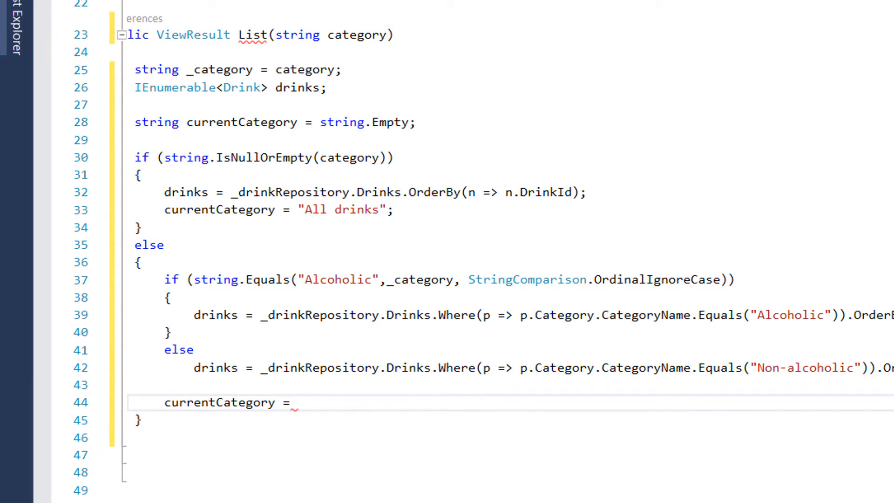
pyautogui.write('_category;')
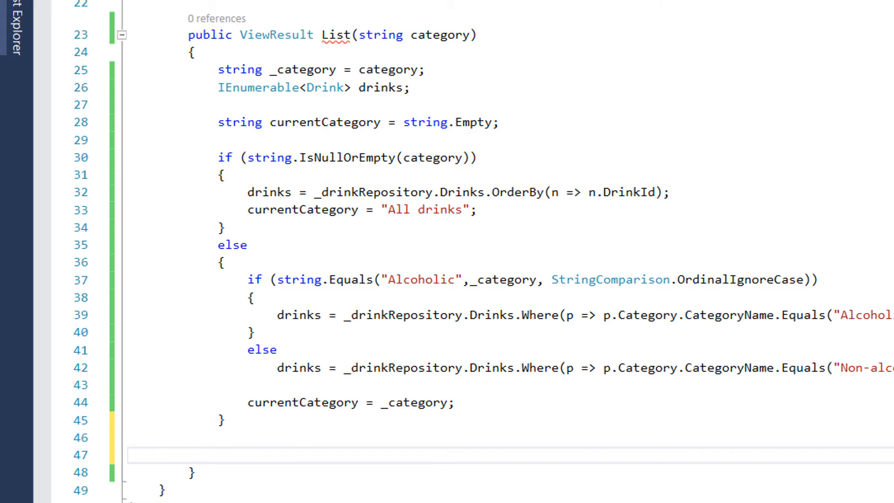
pyautogui.write('var drin')
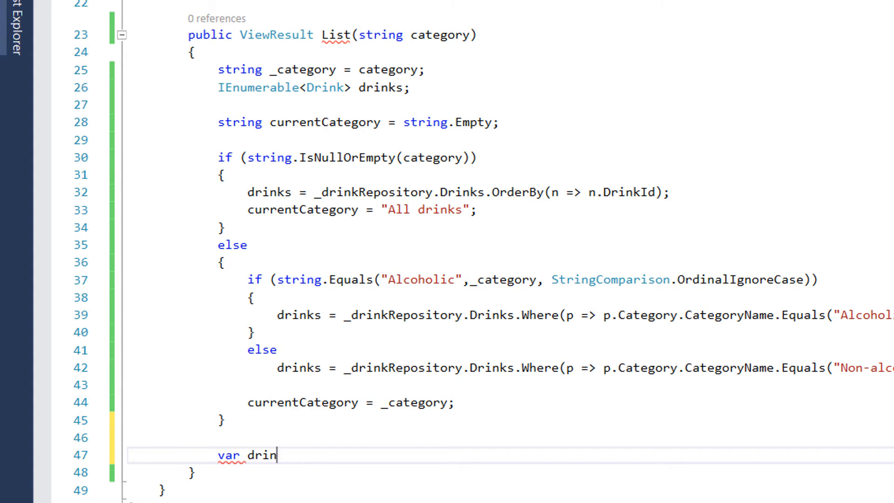
pyautogui.write('kListViewModel =')
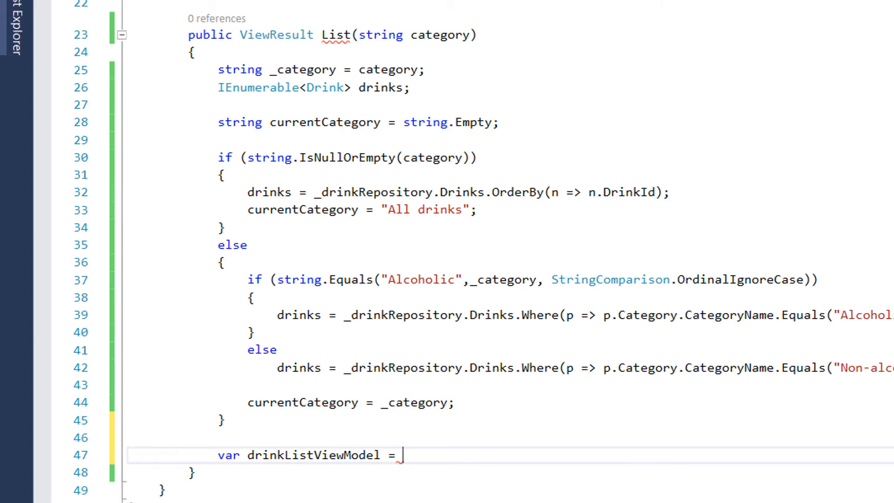
pyautogui.write('new DrinkListViewModel')
pyautogui.write('{')
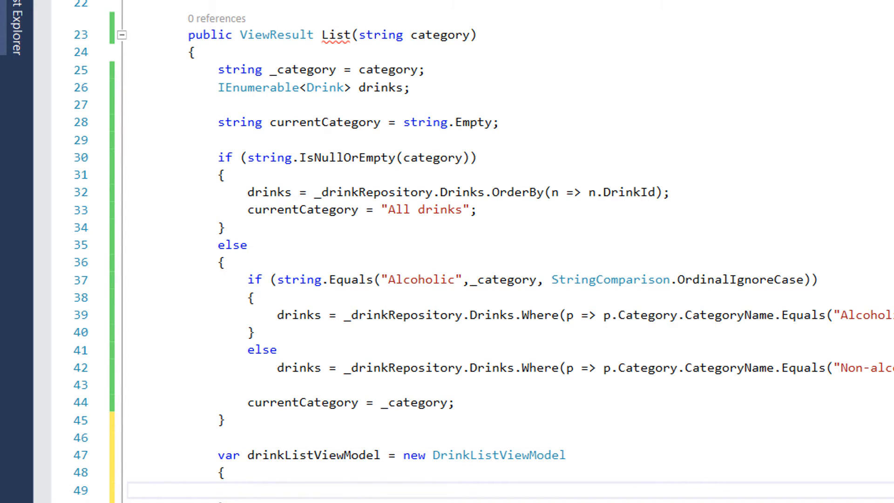
pyautogui.write('Drinks =')
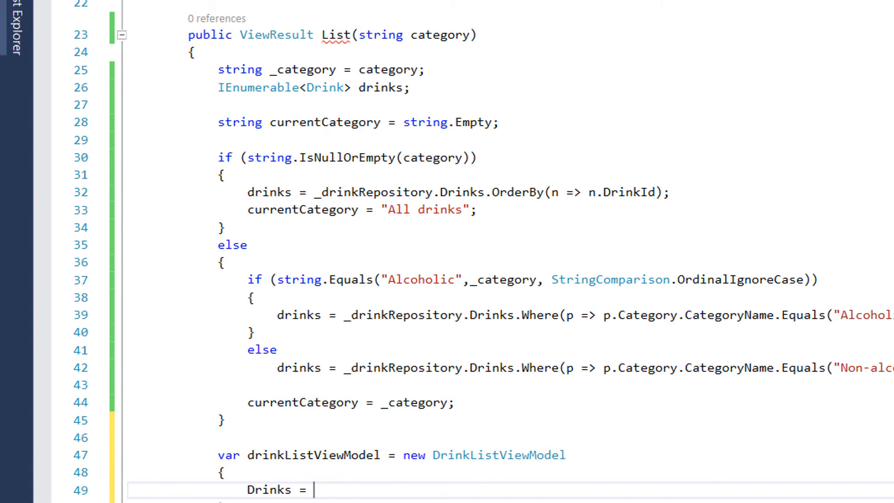
pyautogui.write('drinks')
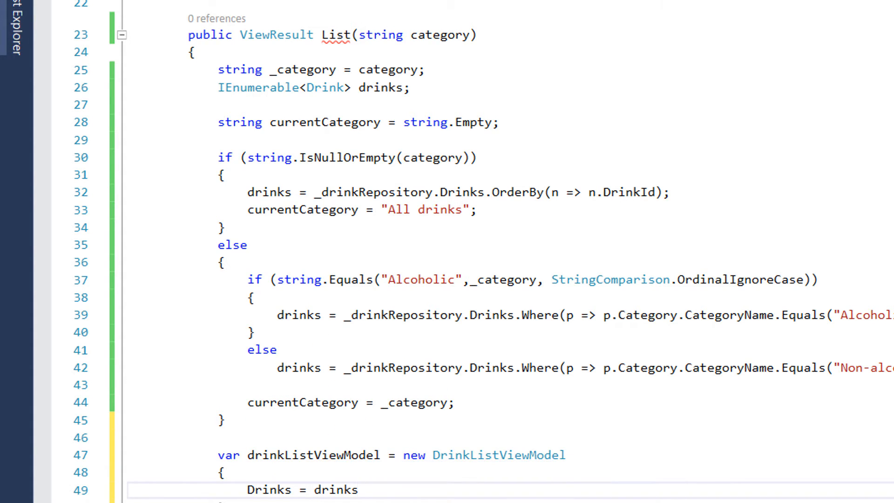
pyautogui.write(',')
pyautogui.write('CurrentCategory = currentCategory')
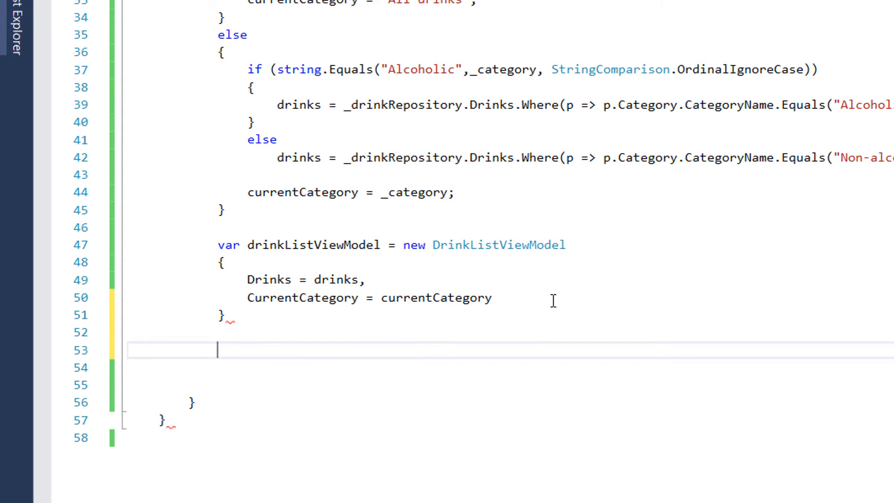
pyautogui.write('return V')
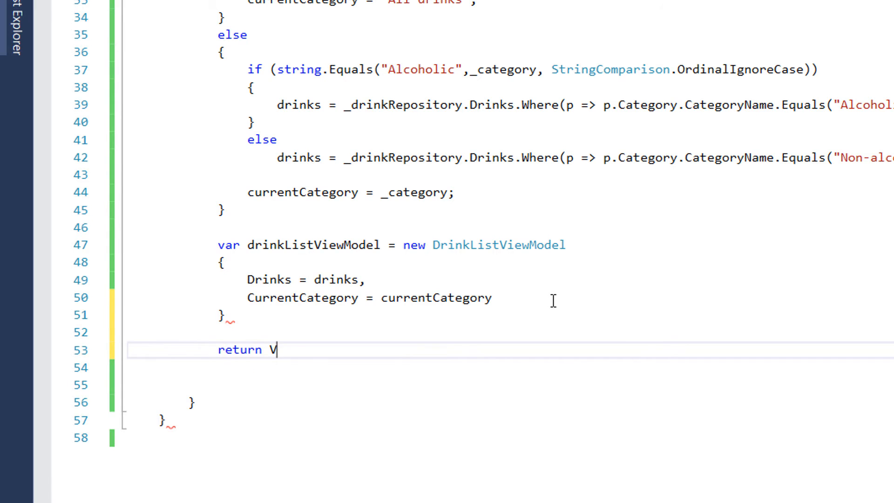
# Step: Finish return View(drinkListViewModel); and save DrinkController.cs
pyautogui.write('iew()')
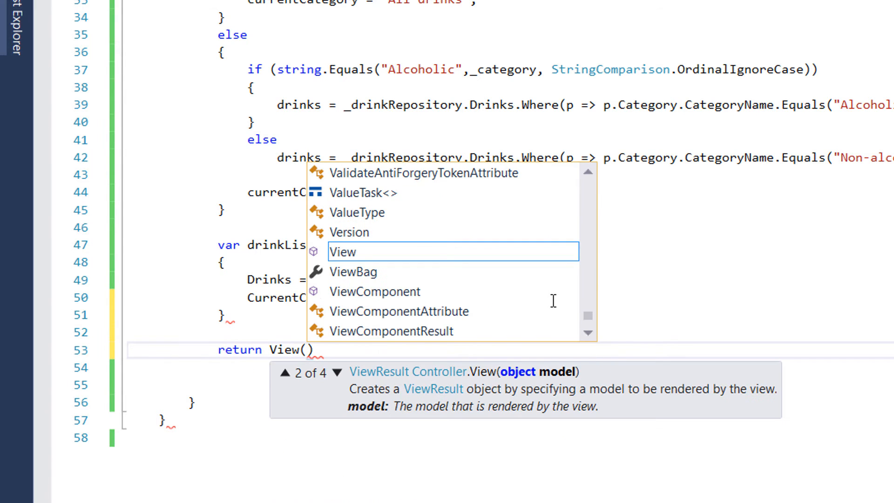
pyautogui.write('drinkli')
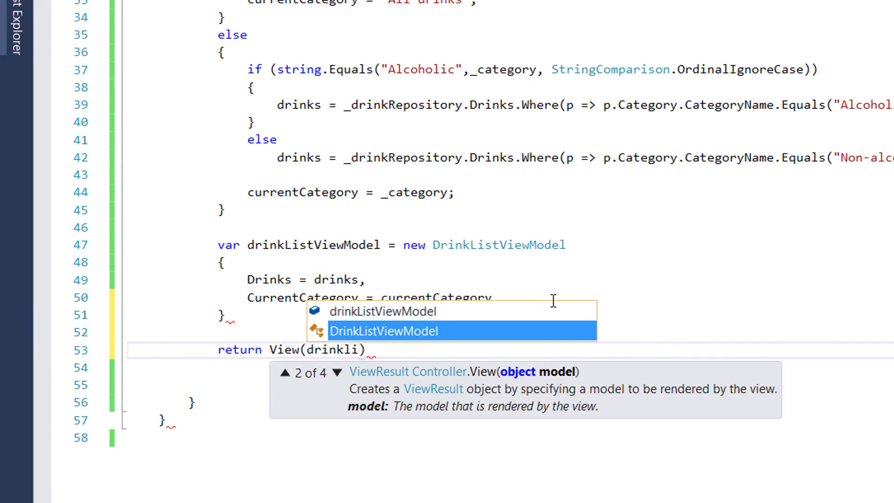
pyautogui.scroll(3)
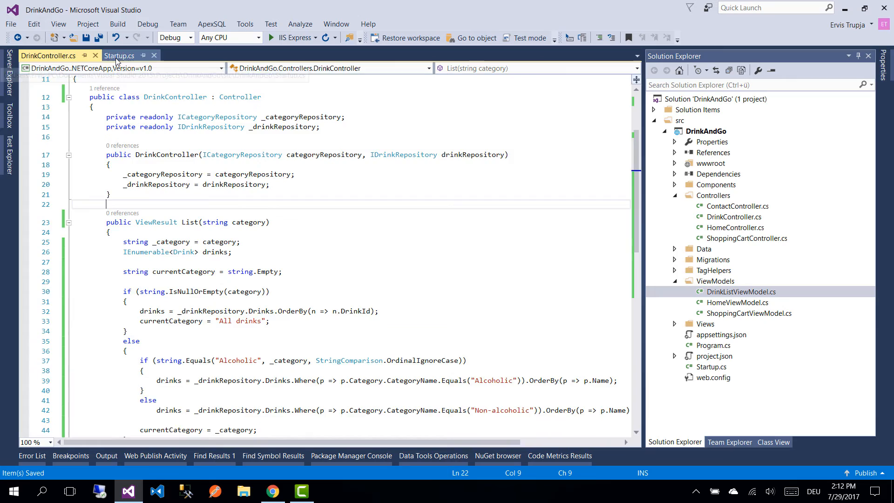
pyautogui.click(120, 55)
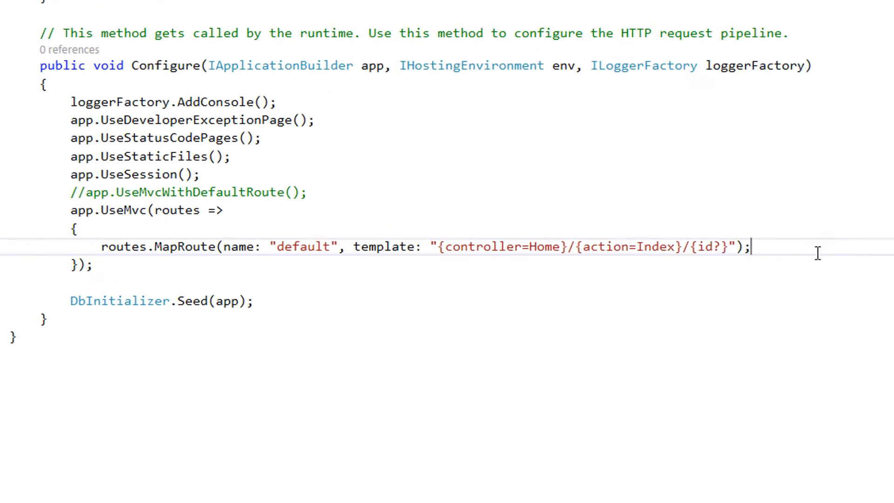
# Step: Add a "categoryFilter" MapRoute with template "Drink/{action}/{category?}" above the default route
pyautogui.press('Return')
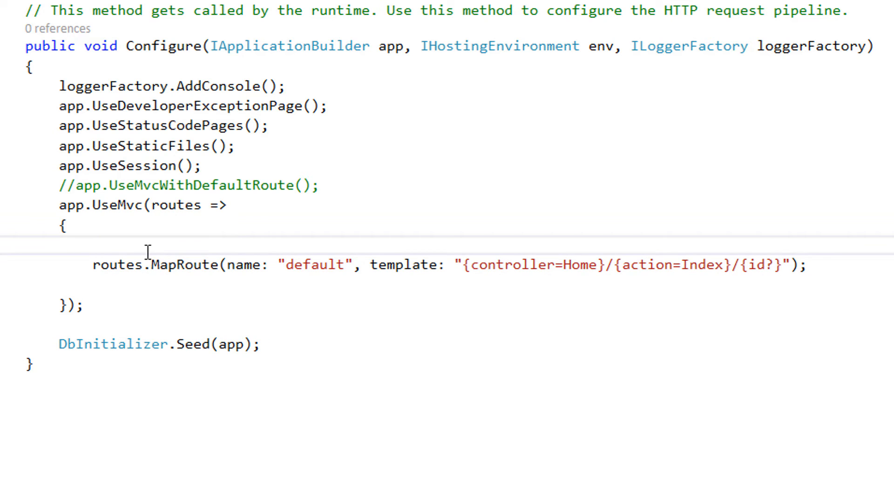
pyautogui.write('routes.mapRoute(n')
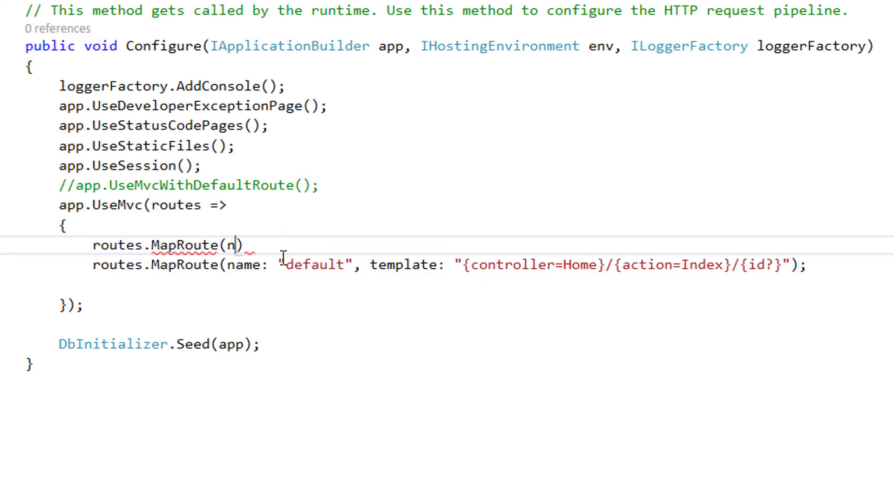
pyautogui.write('ame:')
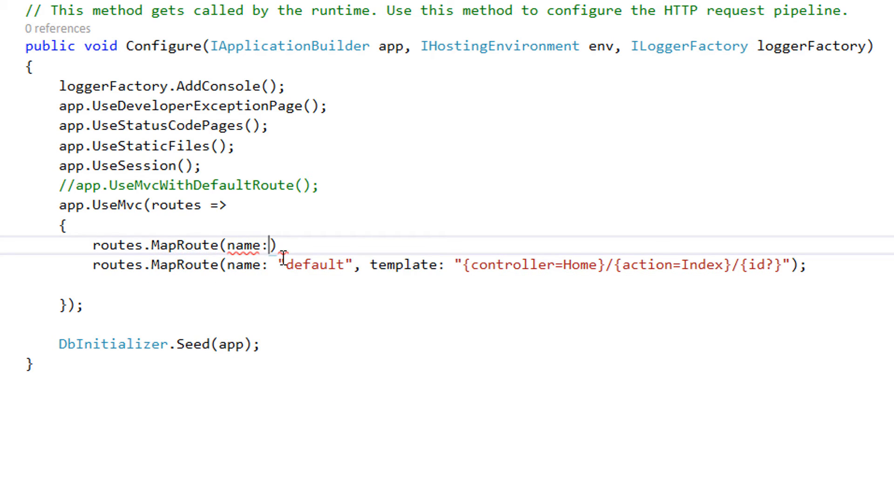
pyautogui.write('"categoryFilter", template:"Dr"')
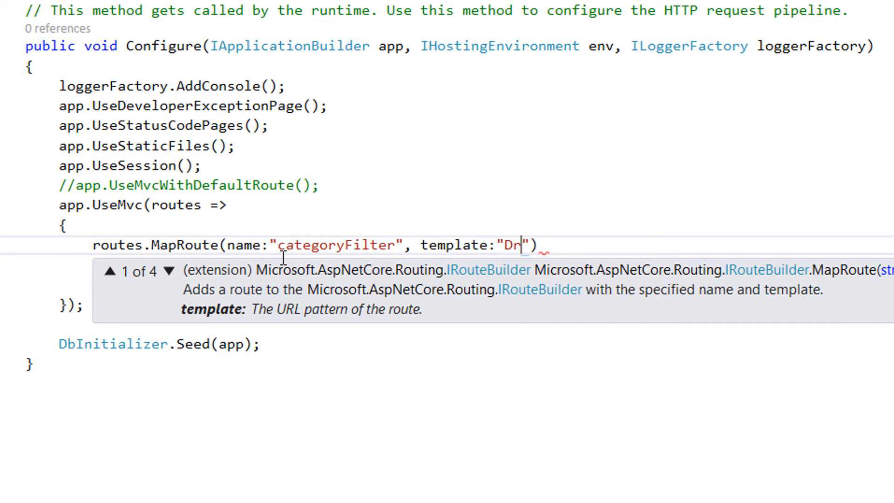
pyautogui.write('ink/')
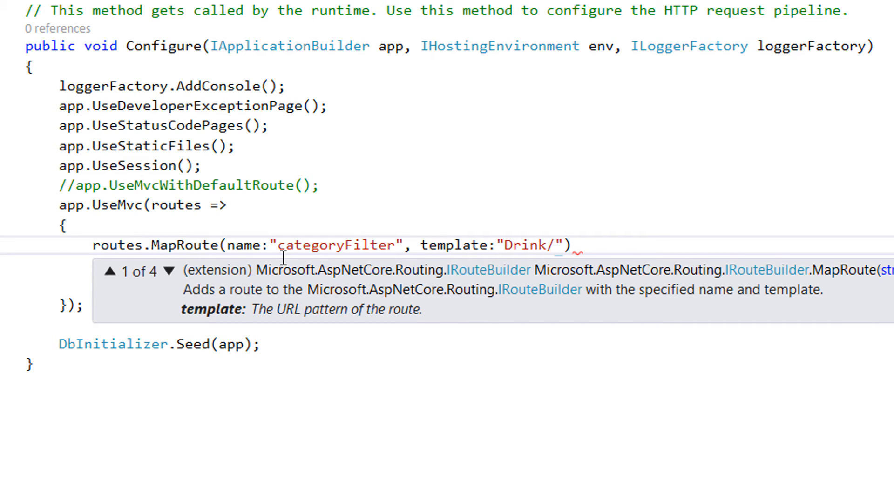
pyautogui.write('{')
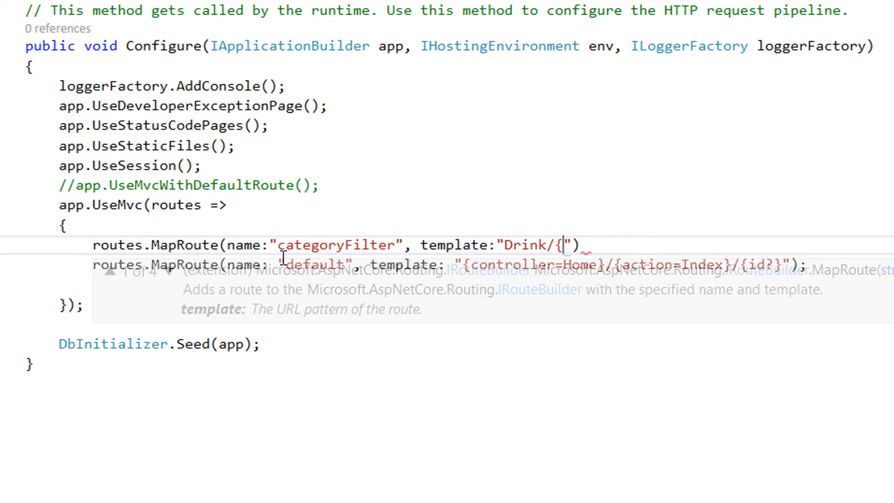
pyautogui.write('action}/{ca')
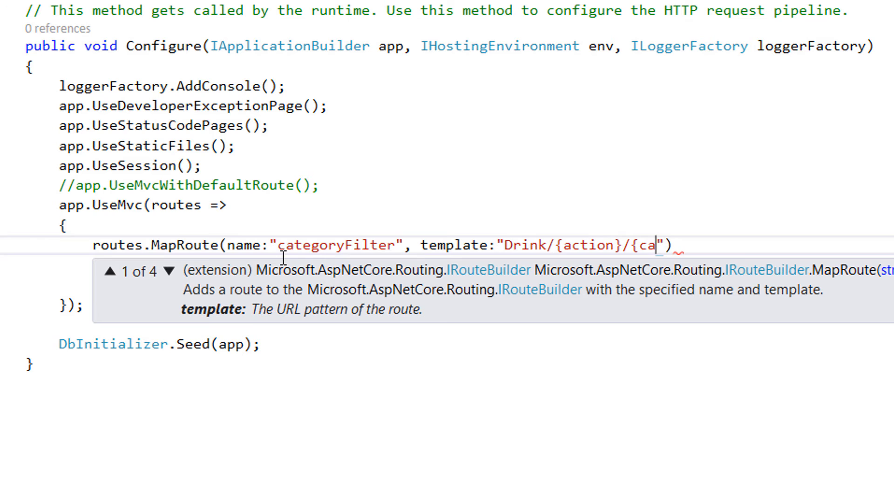
pyautogui.write('tegory?')
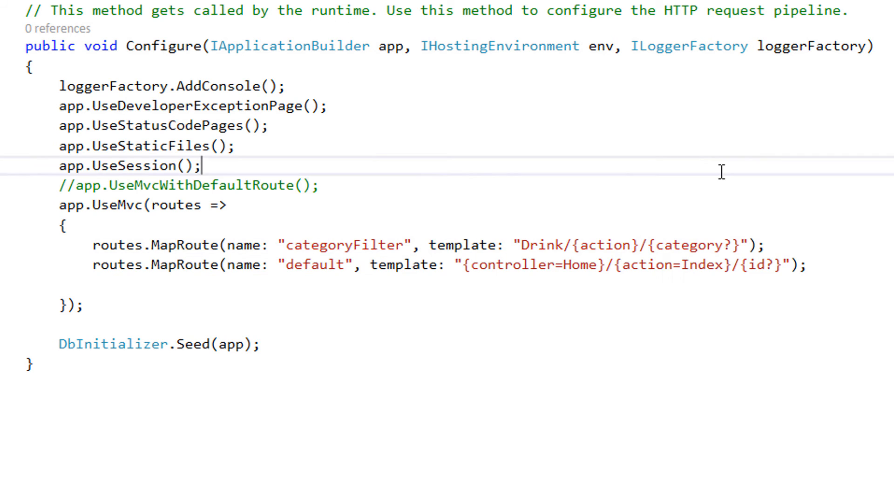
pyautogui.doubleClick(688, 246)
pyautogui.write(', ')
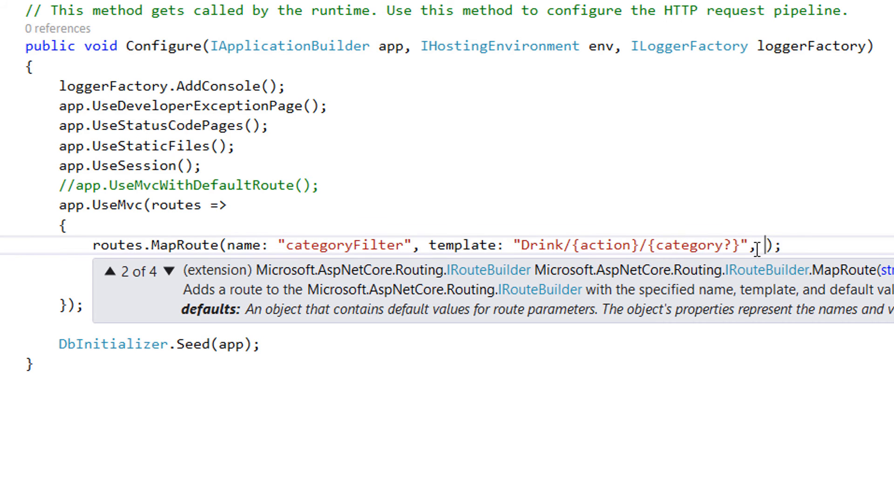
# Step: Give categoryFilter defaults Controller = "Drink" and action = "List", then build and run
pyautogui.write('defaults: new')
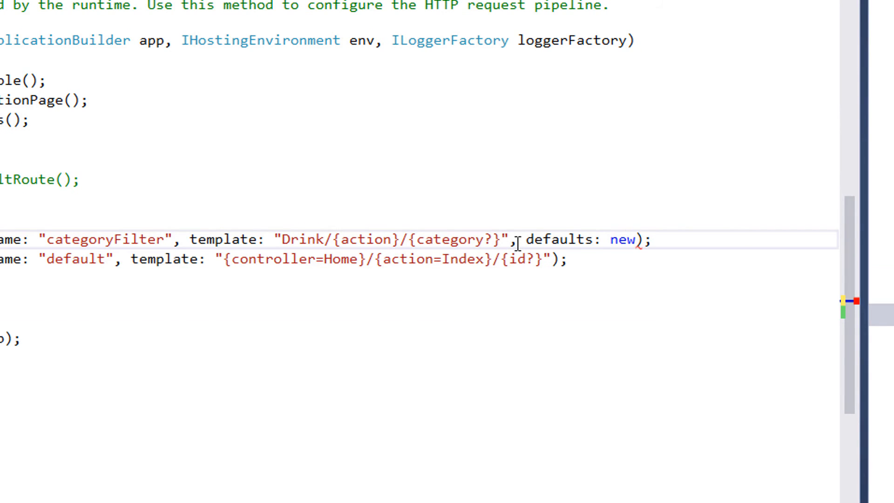
pyautogui.write('{ Controller ="Dr')
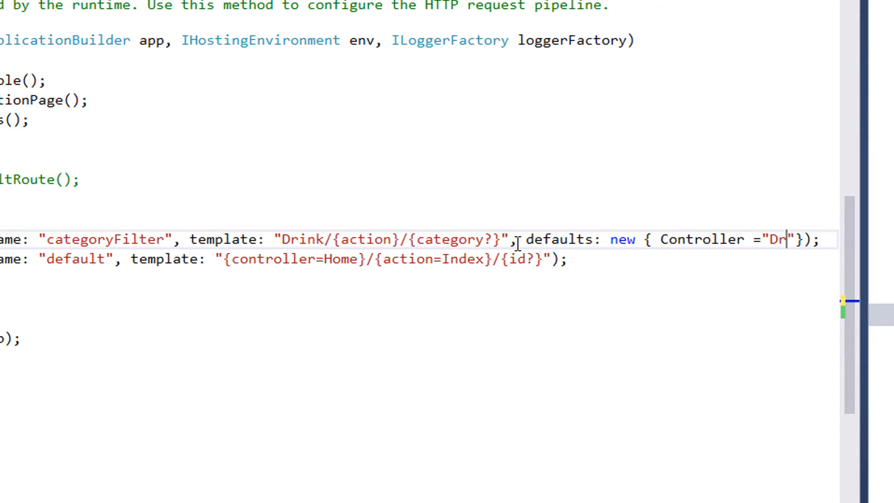
pyautogui.write('ink')
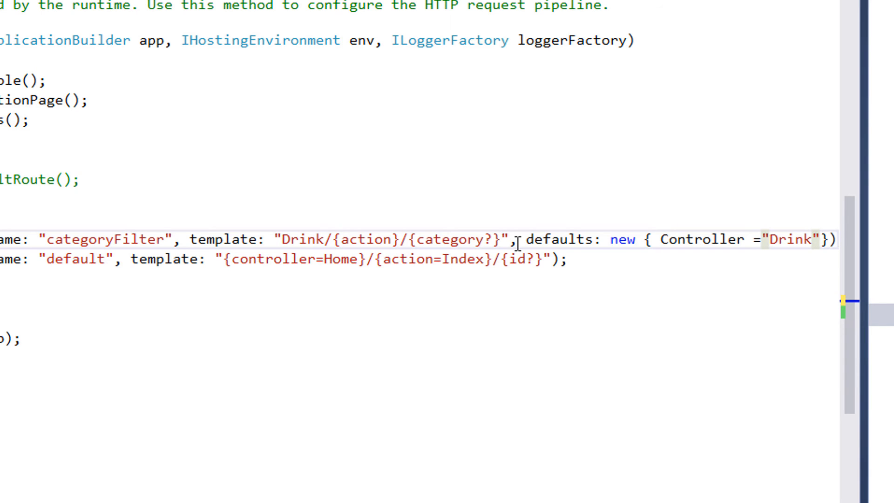
pyautogui.write('action="')
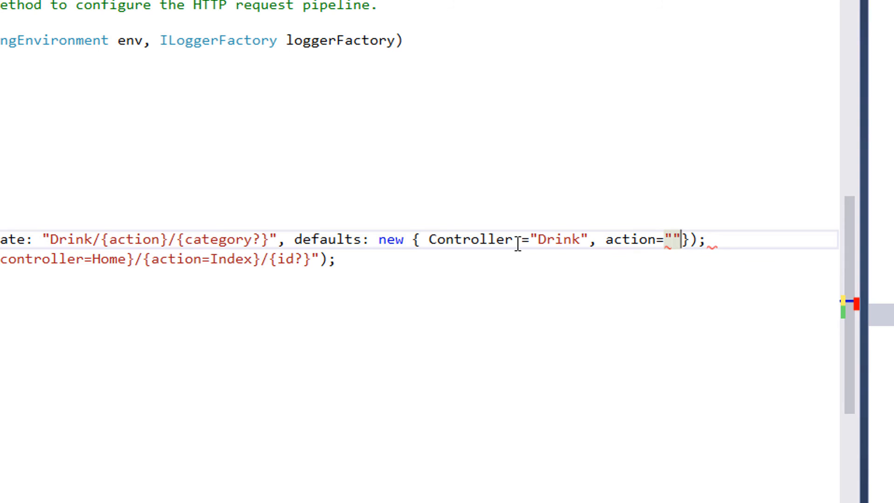
pyautogui.write('Lit')
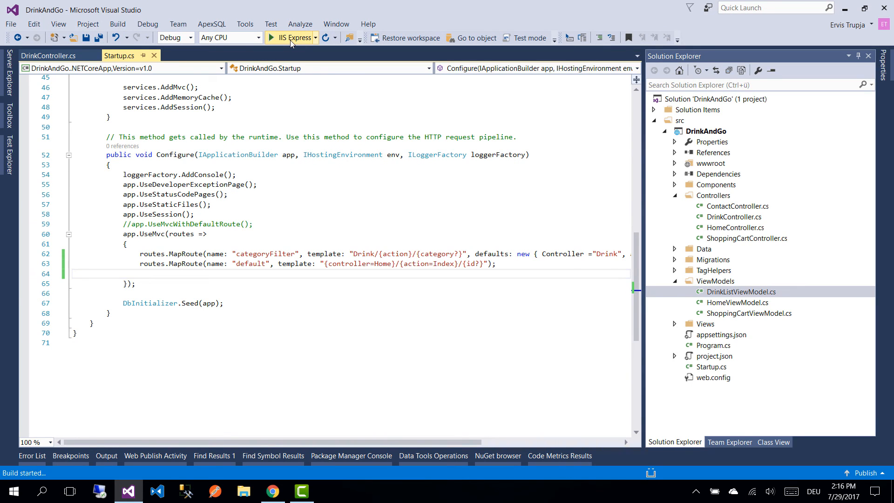
# Step: Load localhost:52886/Drink/List/alcoholic to see only alcoholic drinks, then start typing 'non'
pyautogui.click(291, 38)
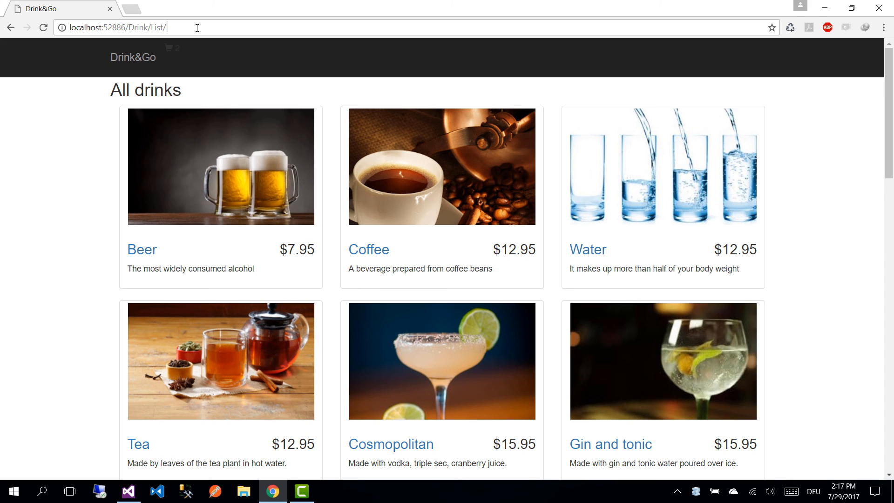
pyautogui.write('alcoholic')
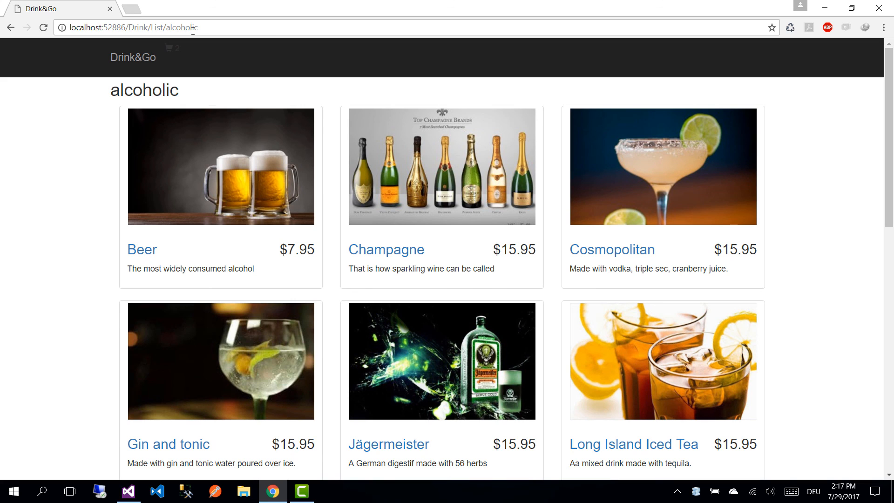
pyautogui.moveTo(88, 215)
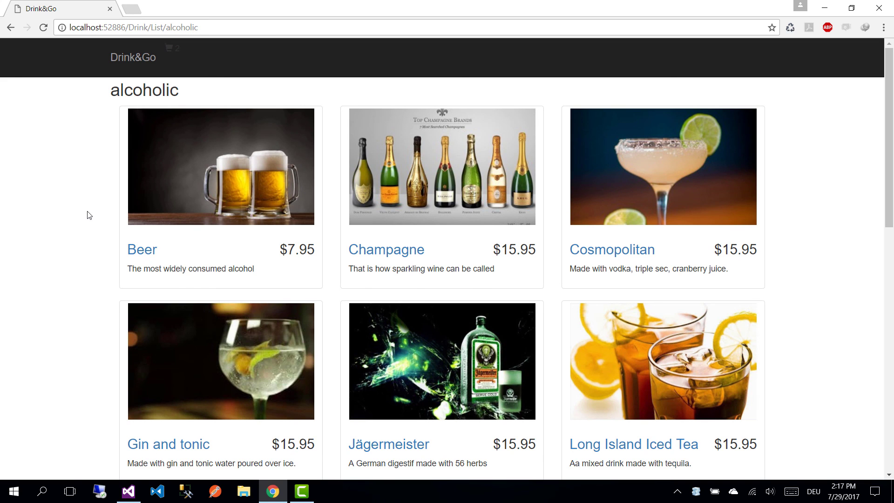
pyautogui.scroll(-3)
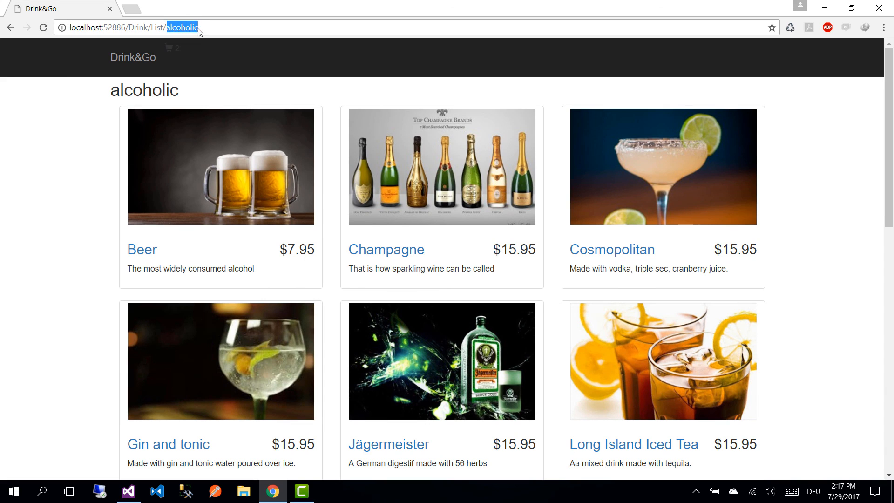
pyautogui.write('non')
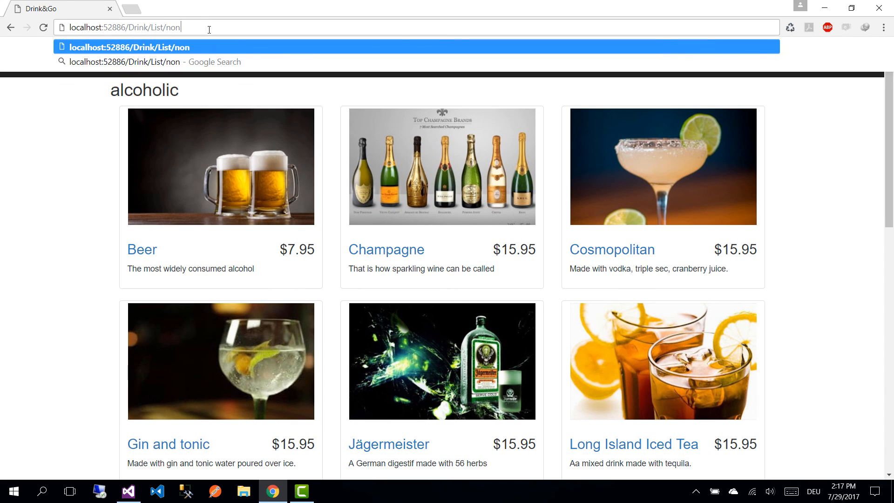